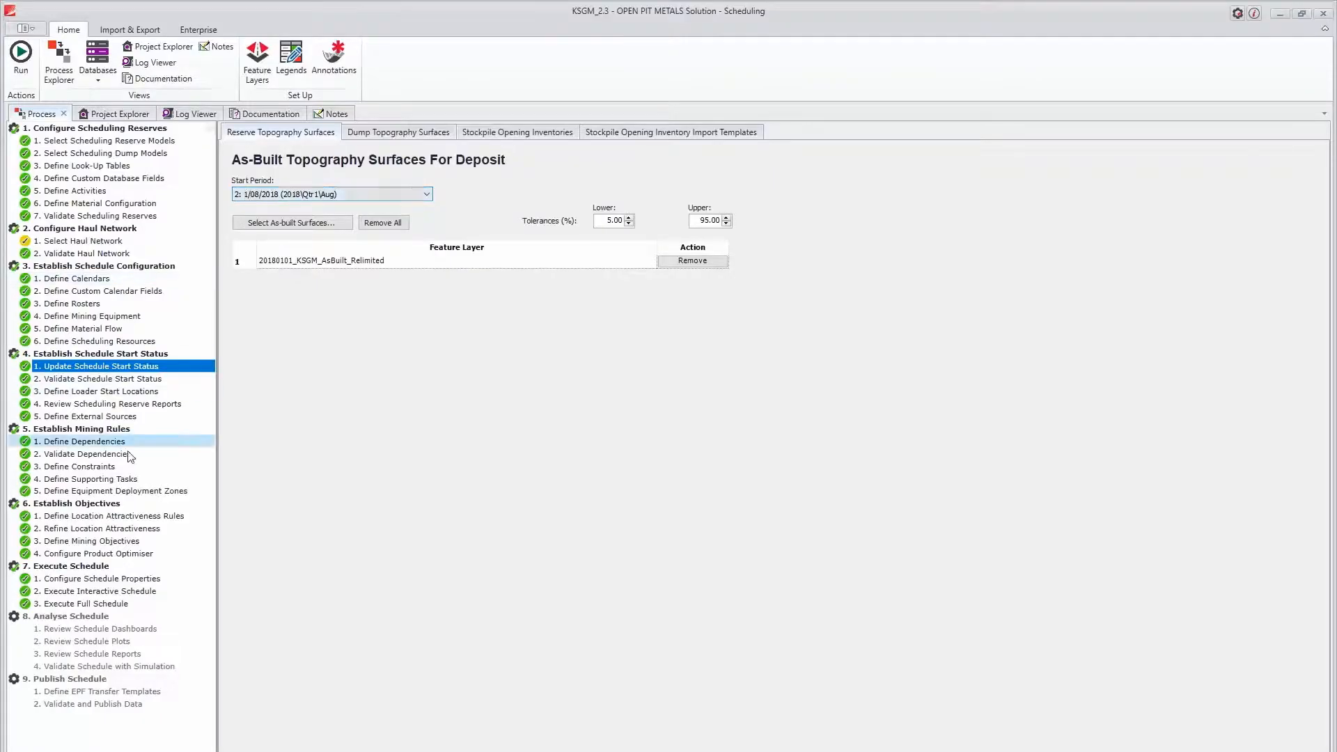
- Open 7.2.2 Interactive Schedule from the Execute Interactive Schedule step's context menu
right_click(99, 591)
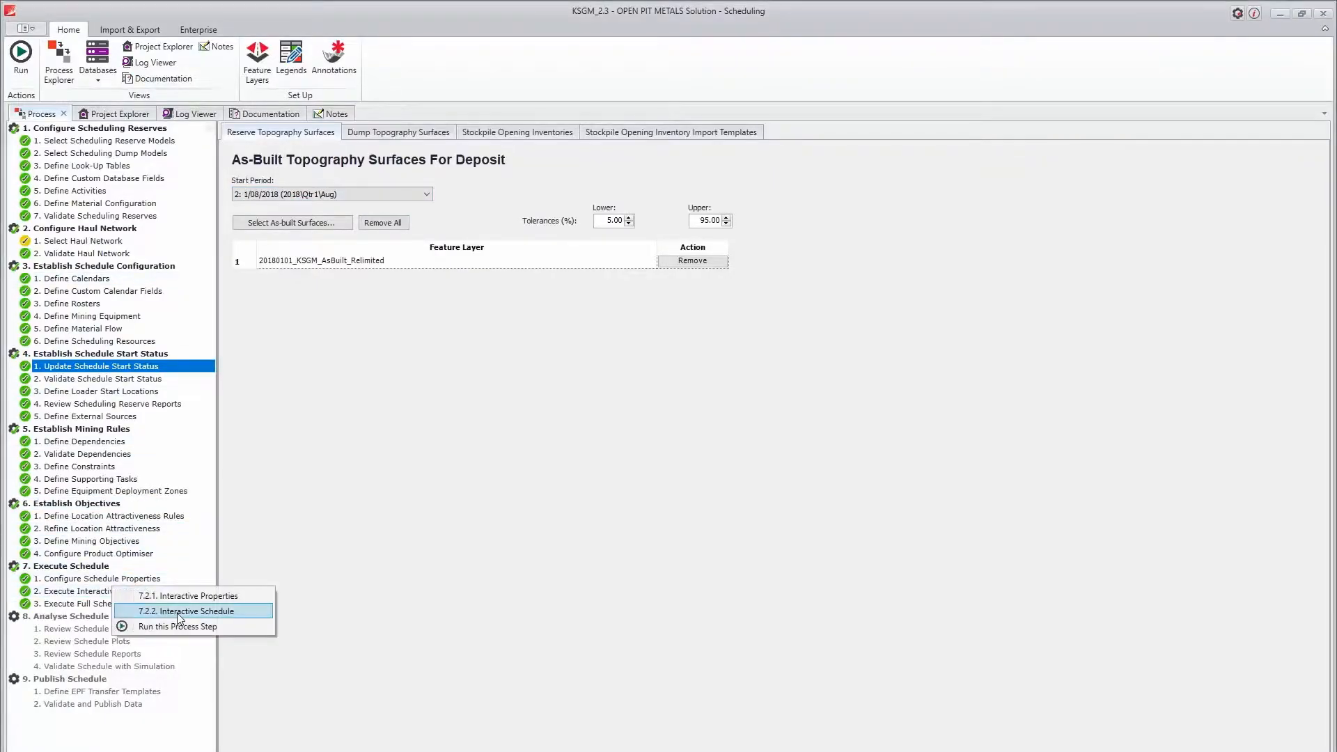
click(187, 610)
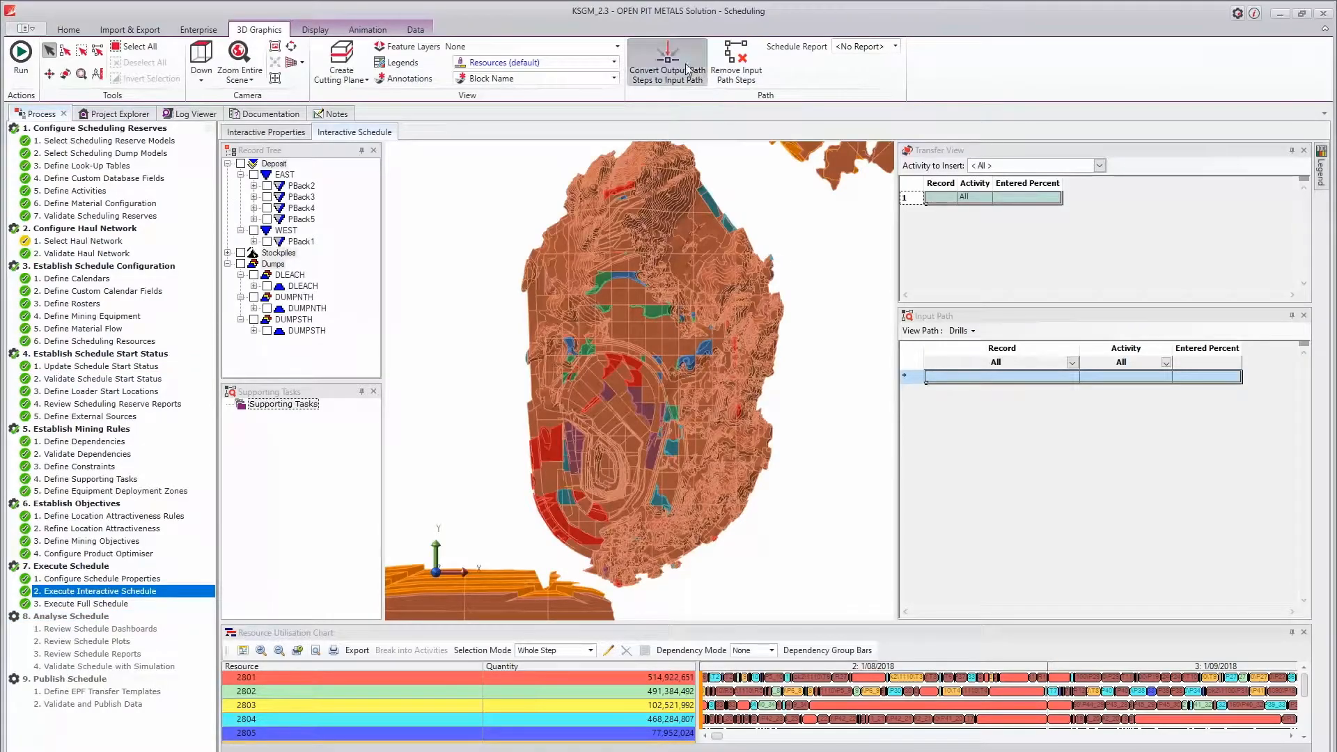
- Convert output path steps to input path for 2801, 2802 and Drills through period 1
click(667, 57)
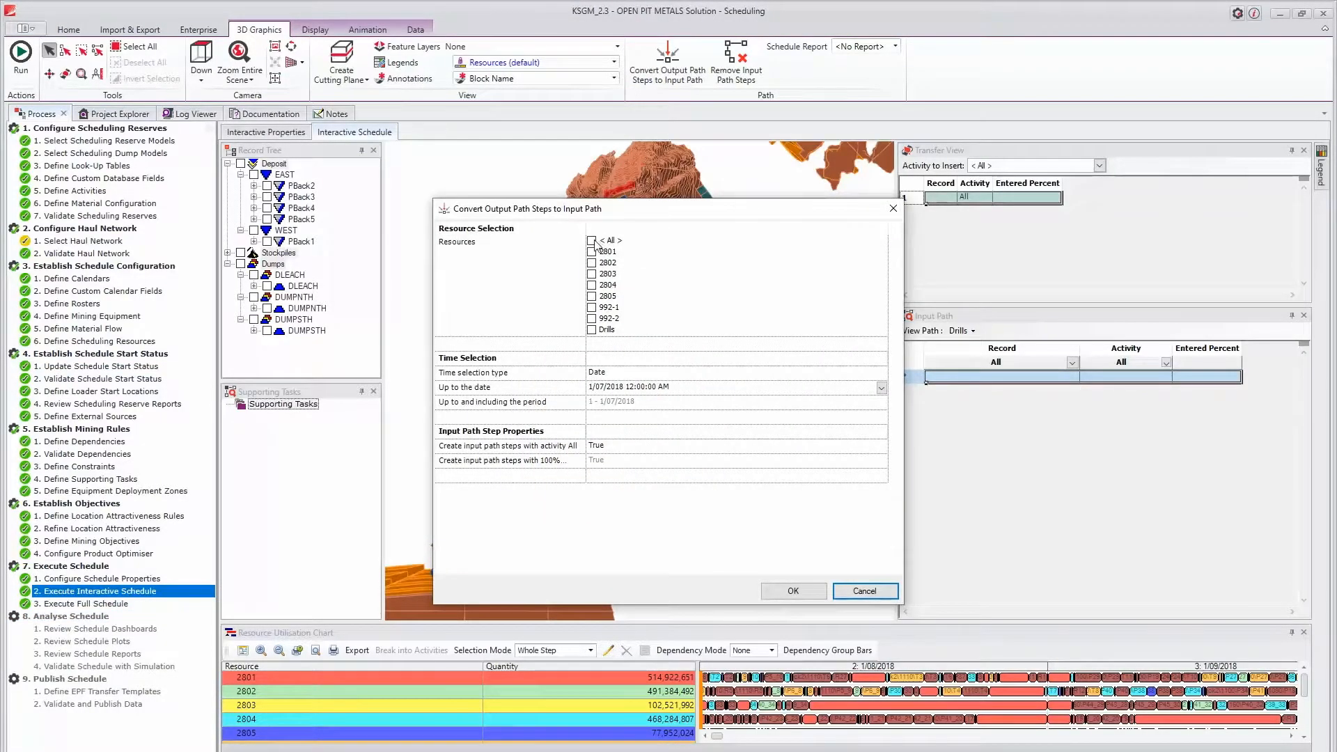
click(592, 251)
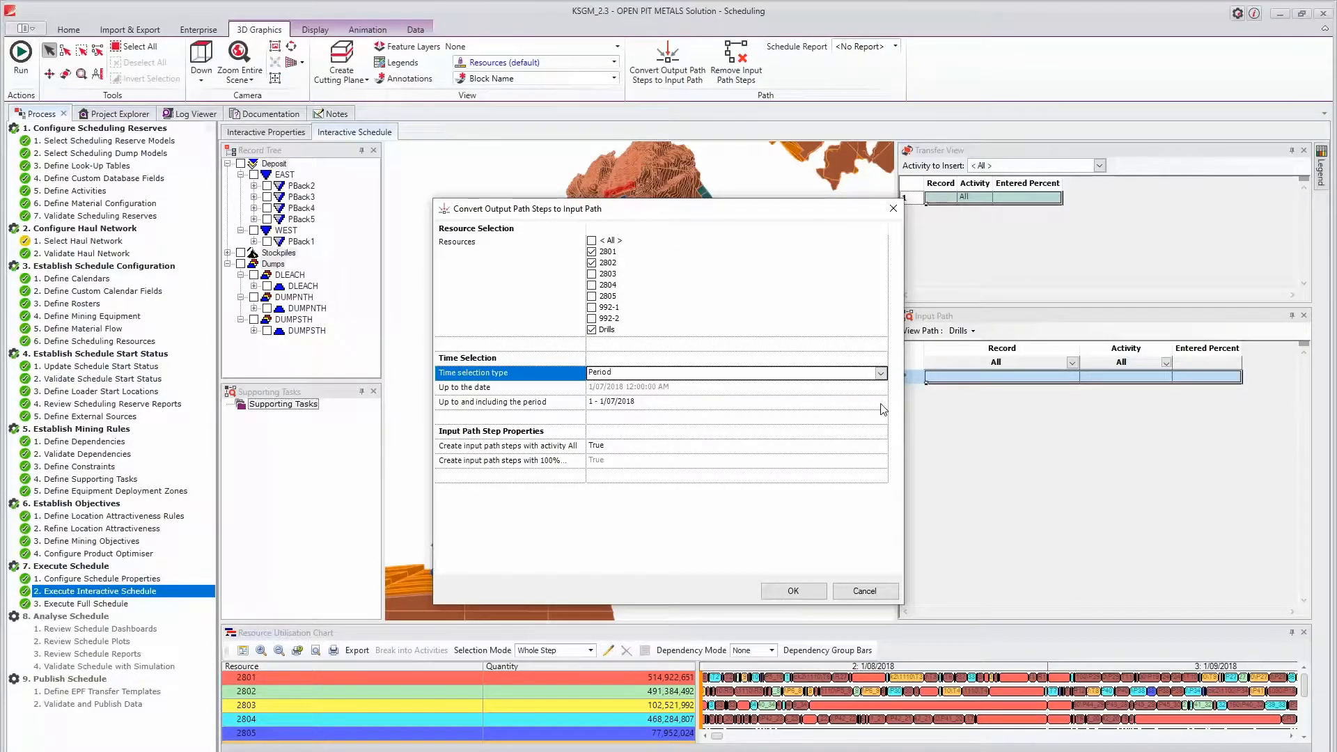
click(880, 401)
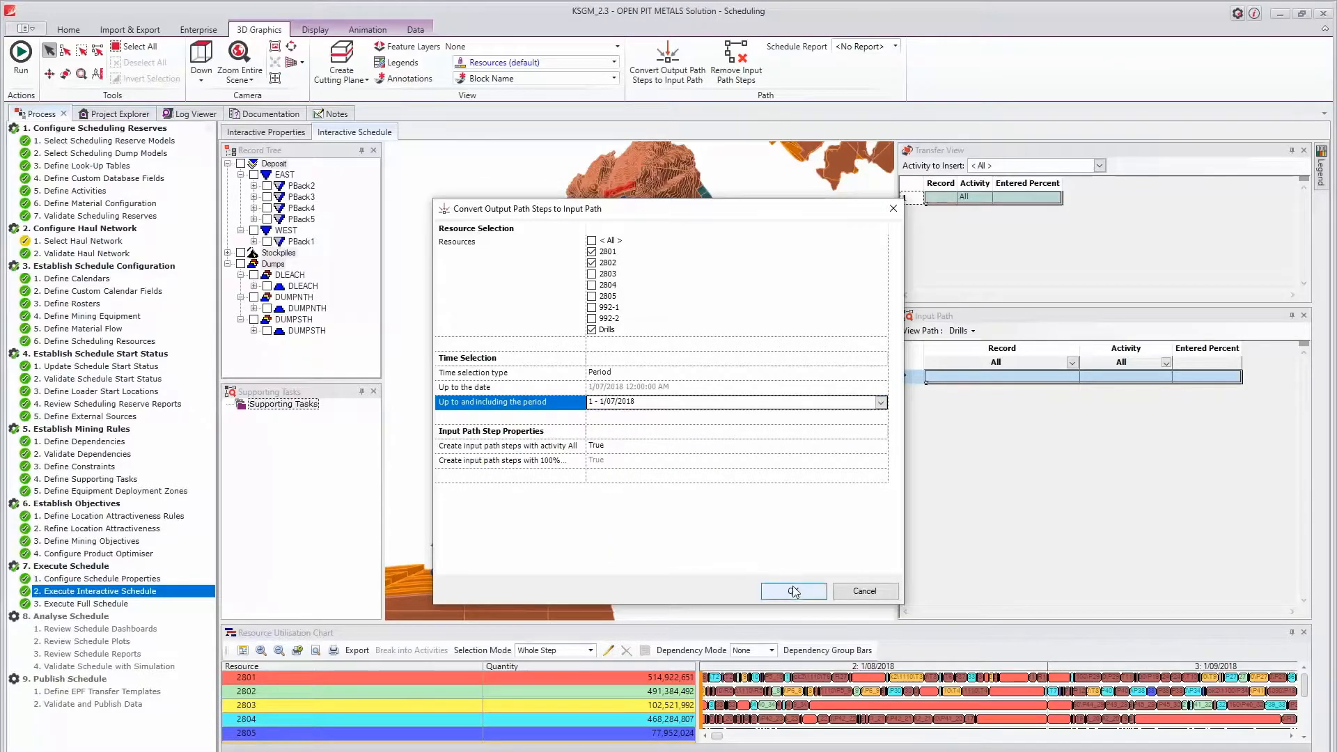
click(793, 591)
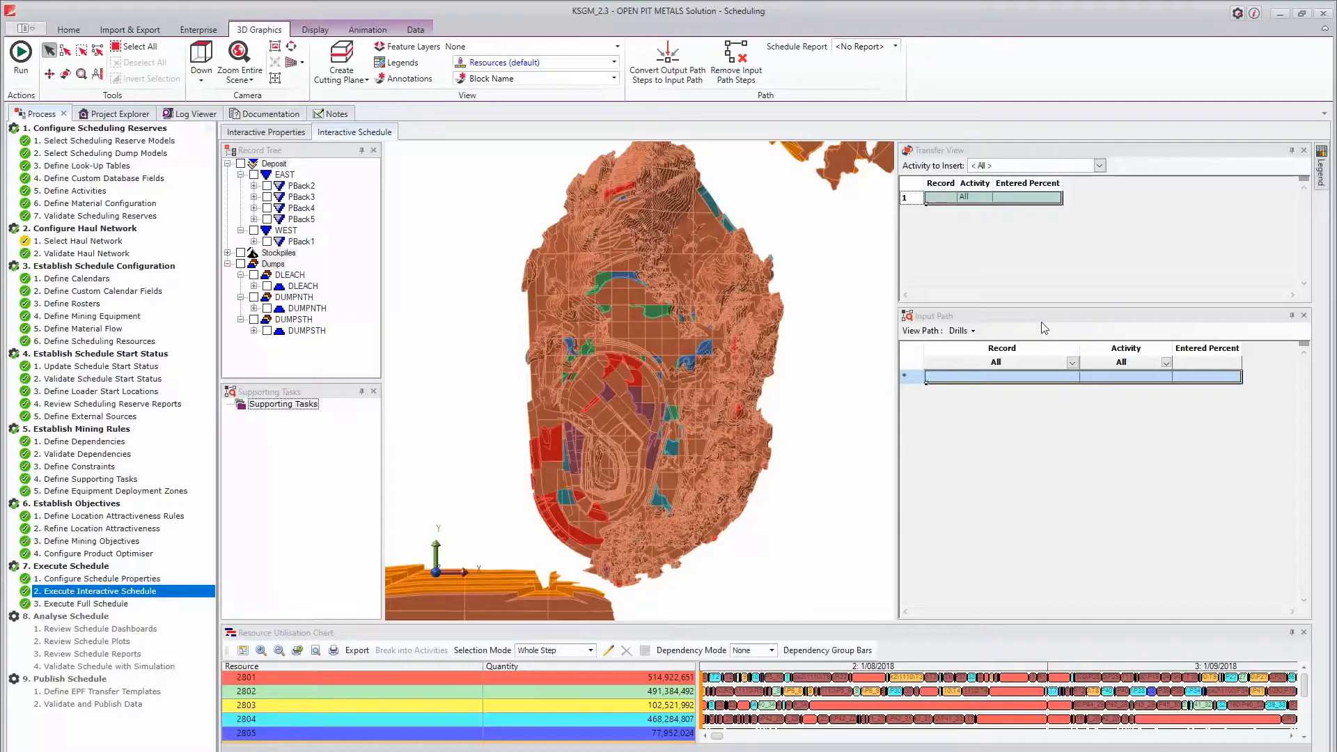
- View resource 2802's input path, then reopen the 7.2.2 Interactive Schedule view
click(971, 330)
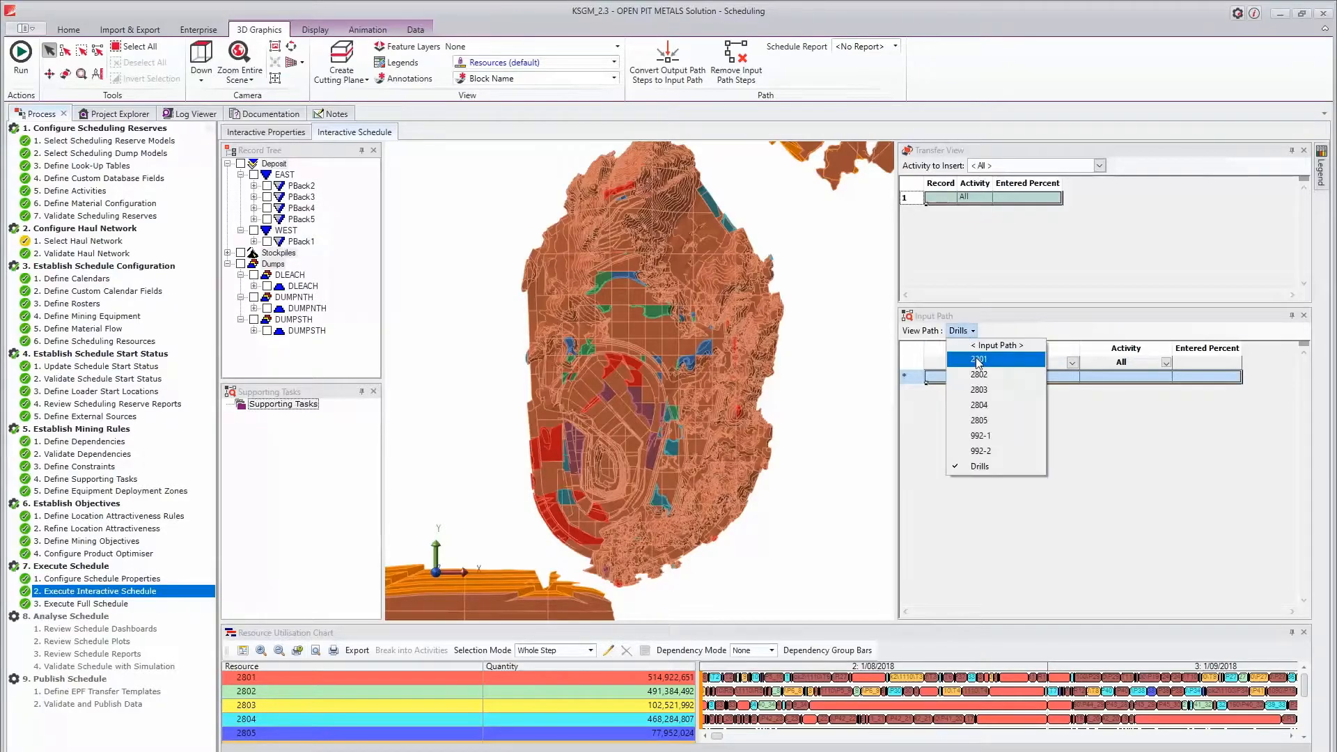
click(977, 360)
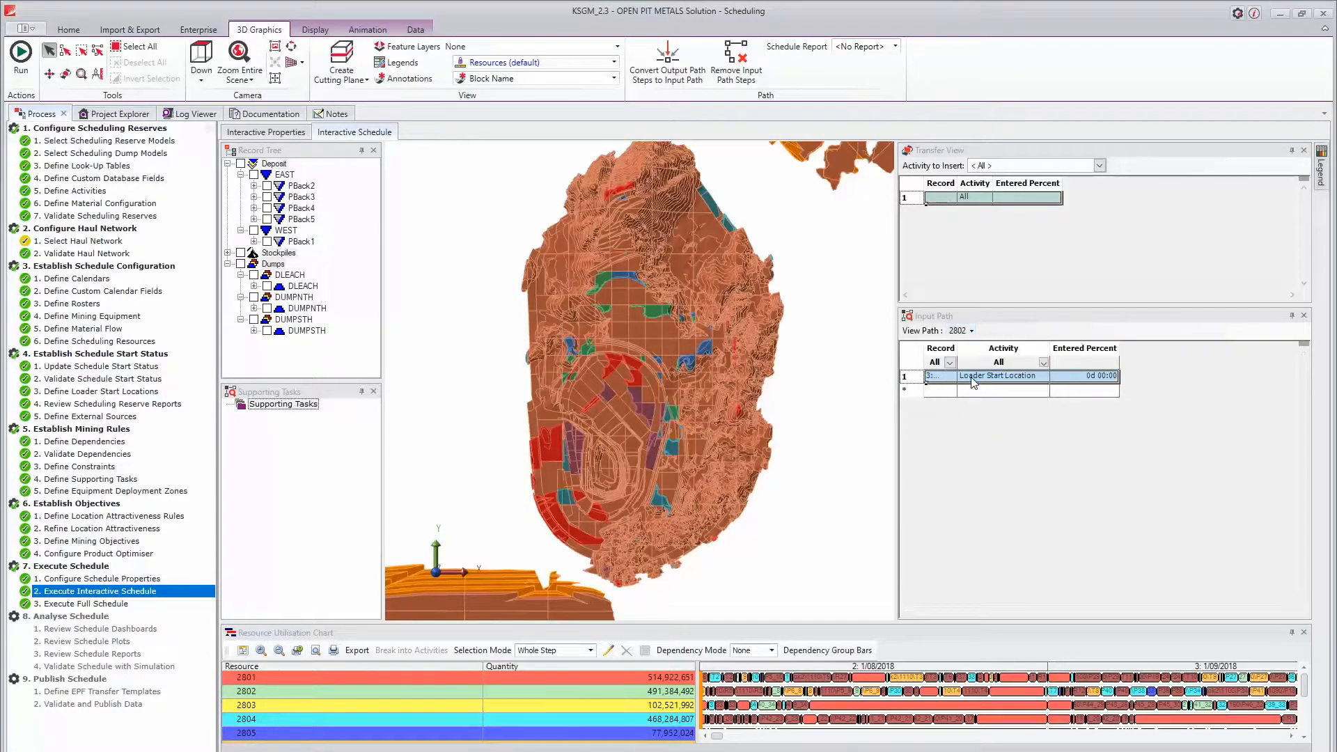
click(99, 366)
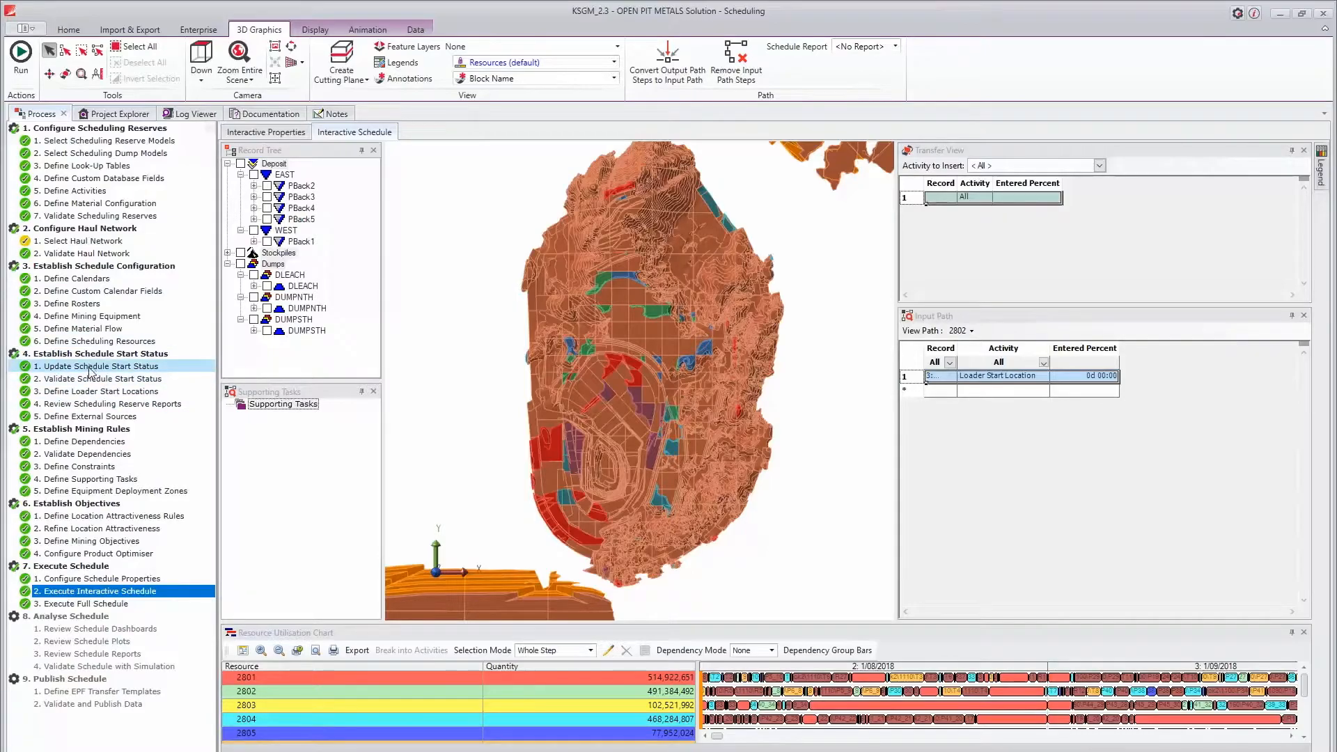
click(96, 365)
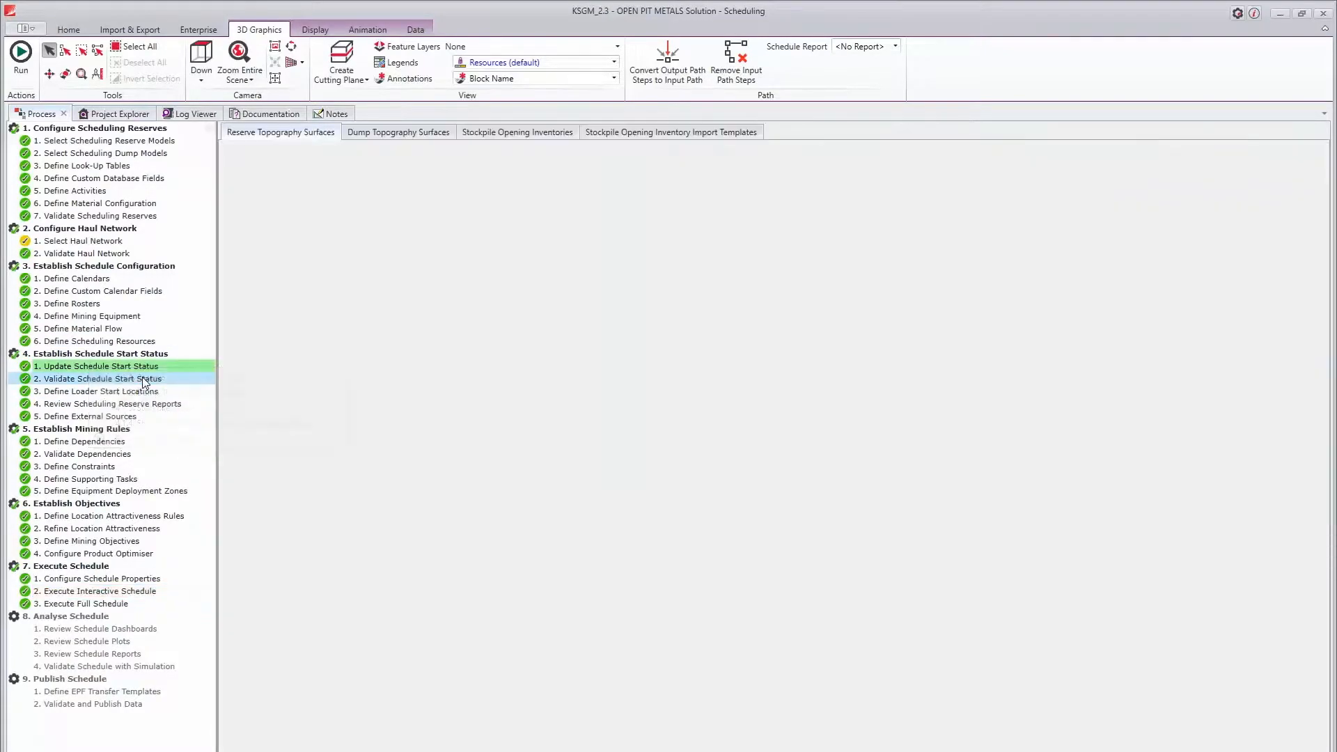
click(98, 366)
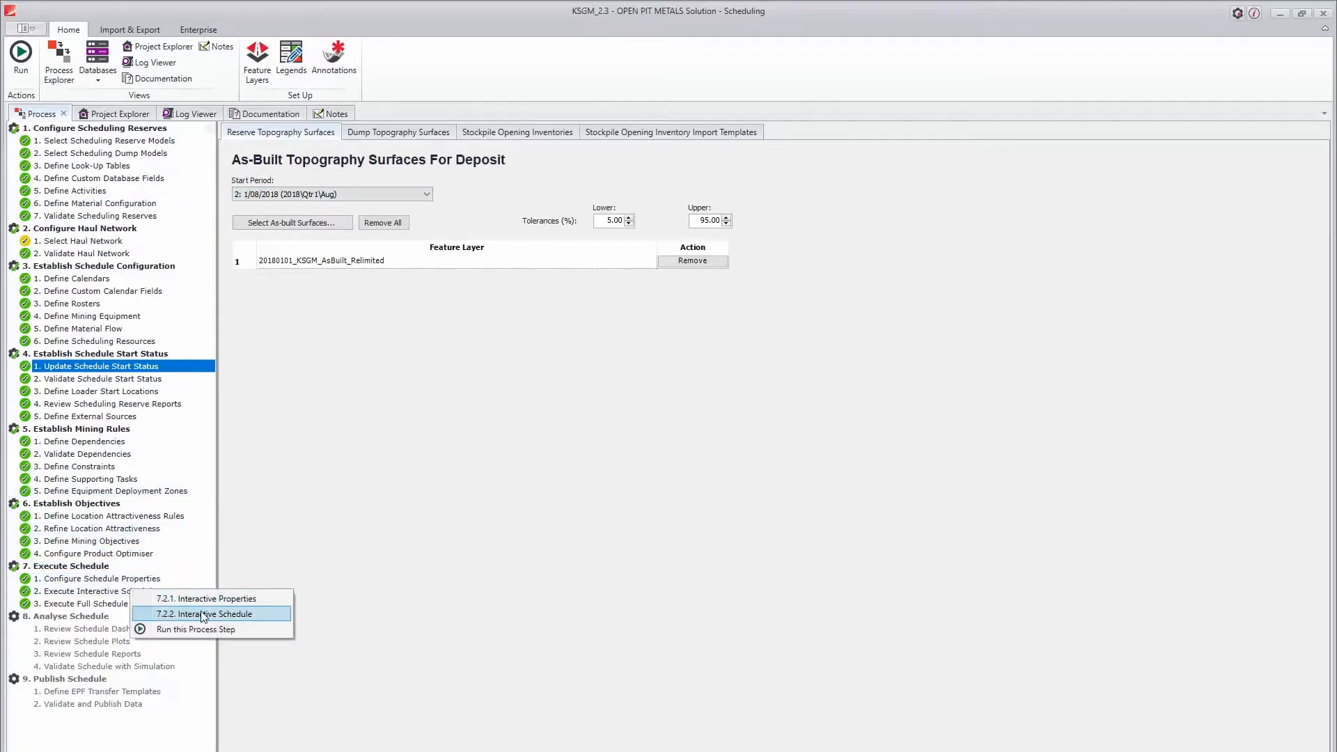
click(205, 615)
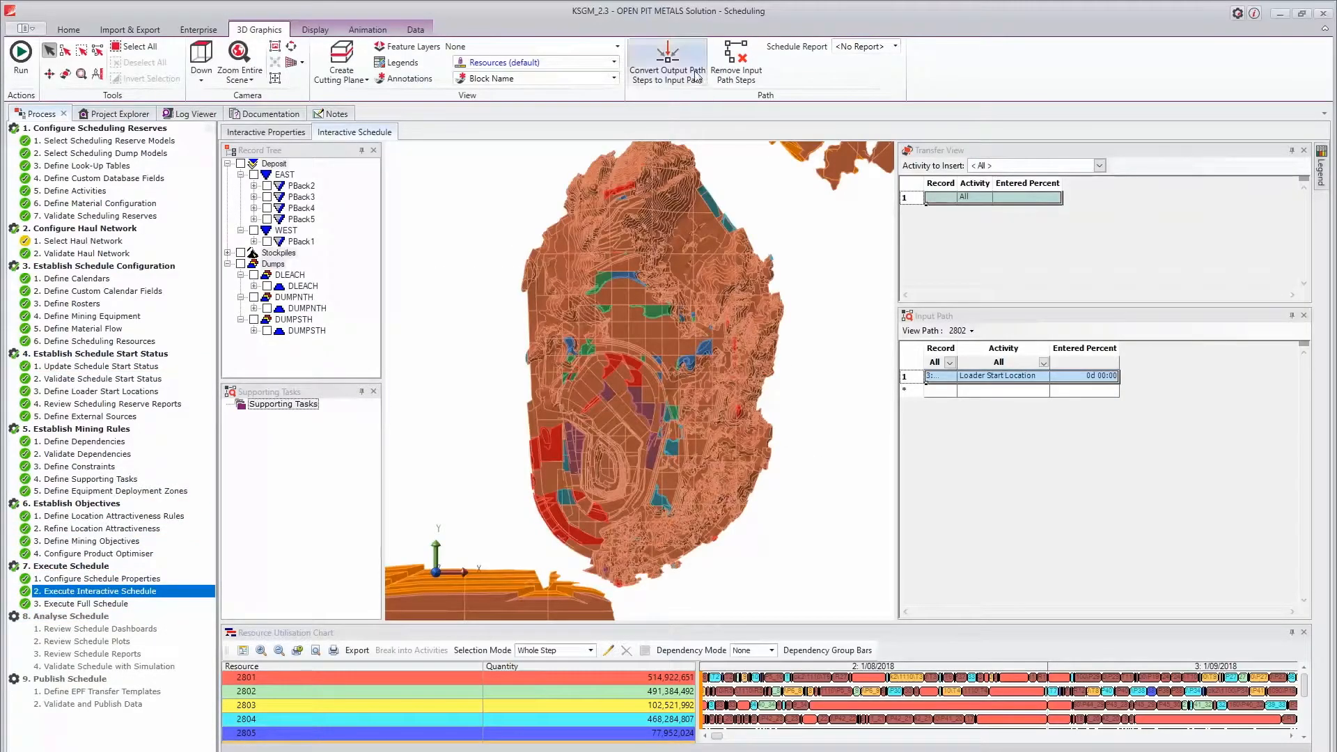
- Convert output path steps for 2801, 2802 and Drills up to period 6 (1/10/2018), then run
click(665, 53)
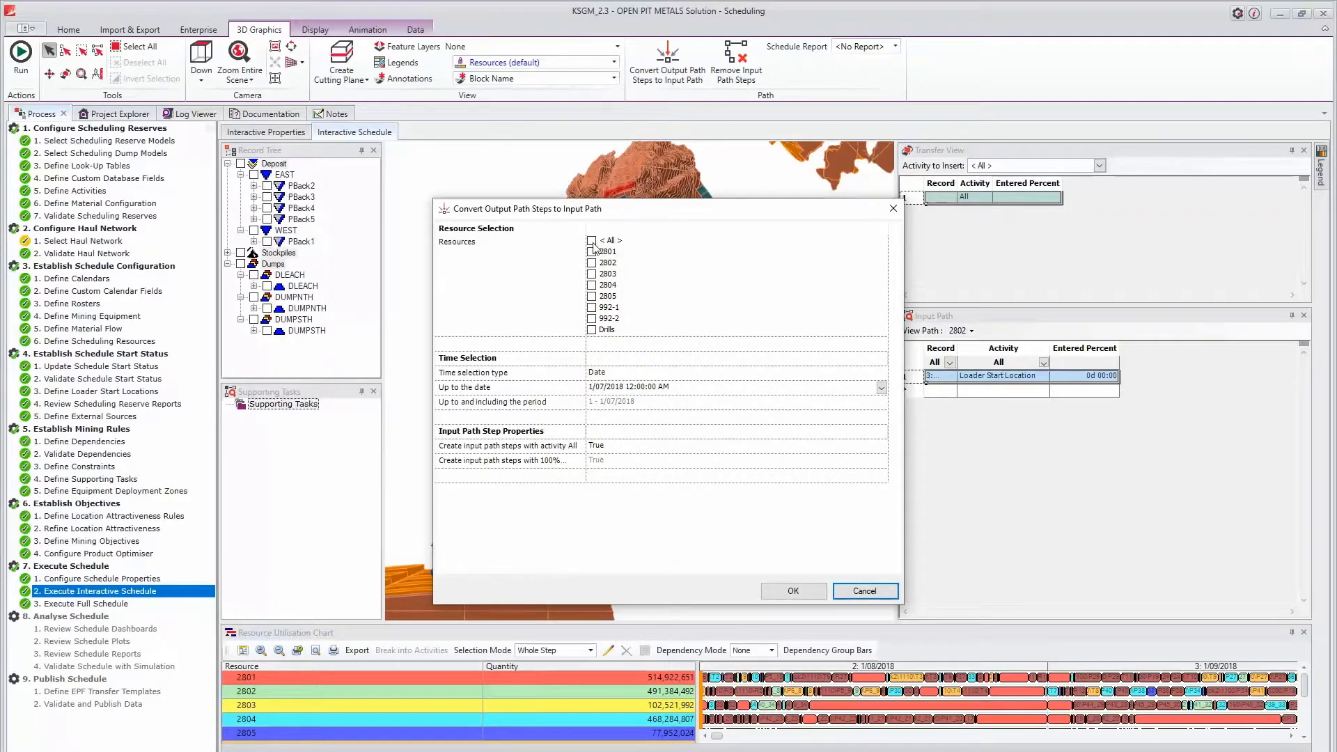
click(593, 250)
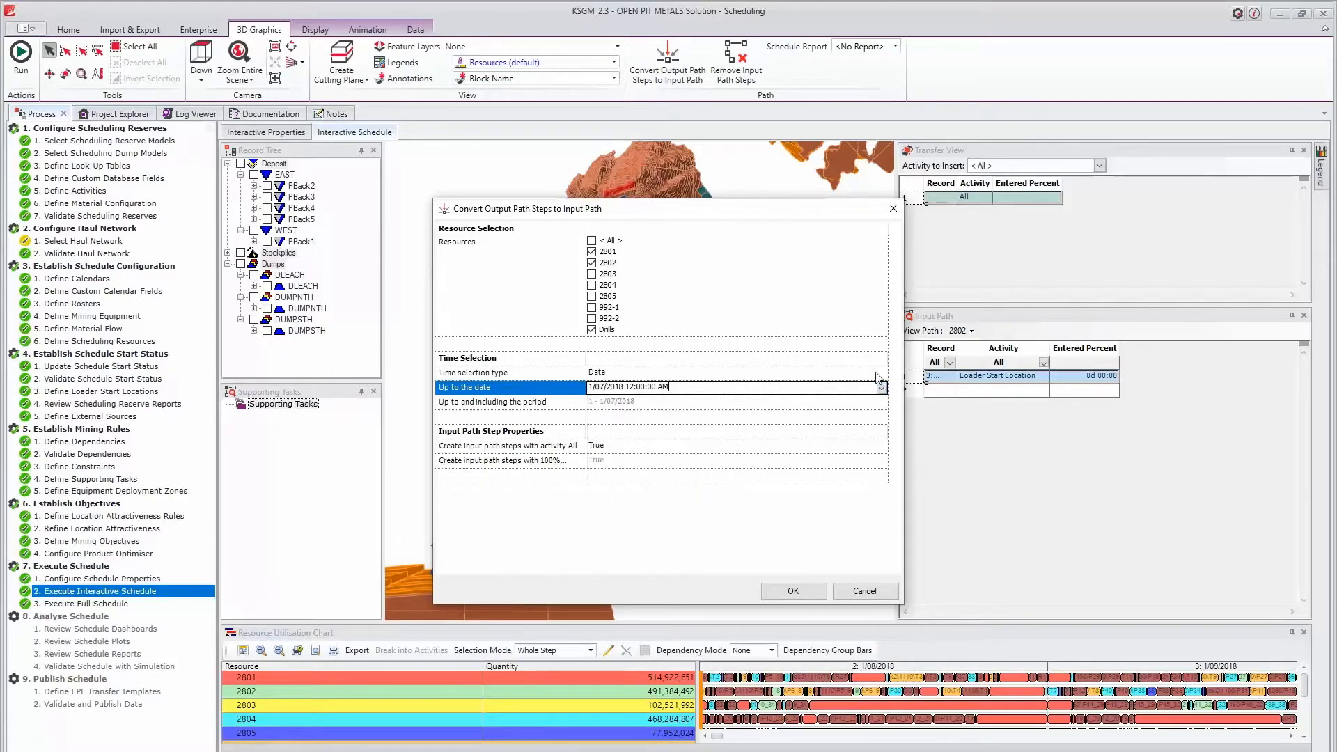
click(733, 373)
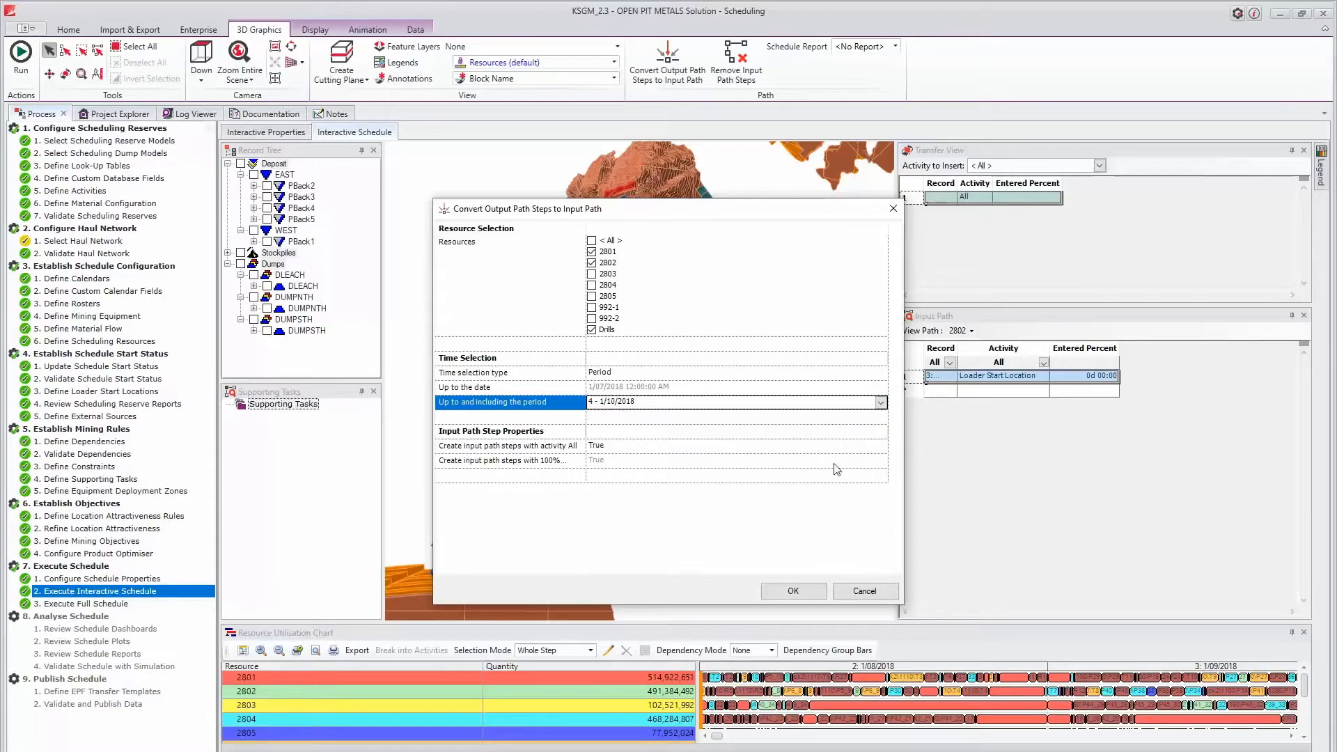
click(791, 591)
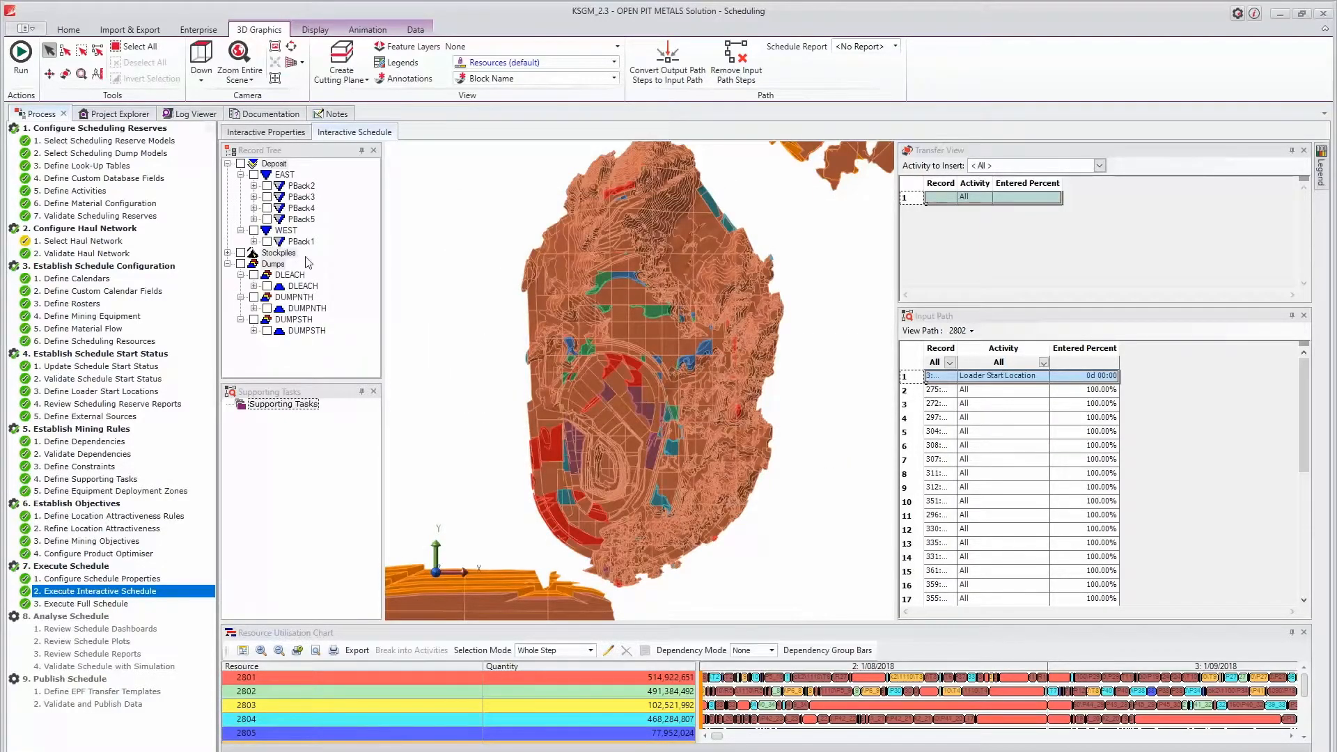
click(20, 57)
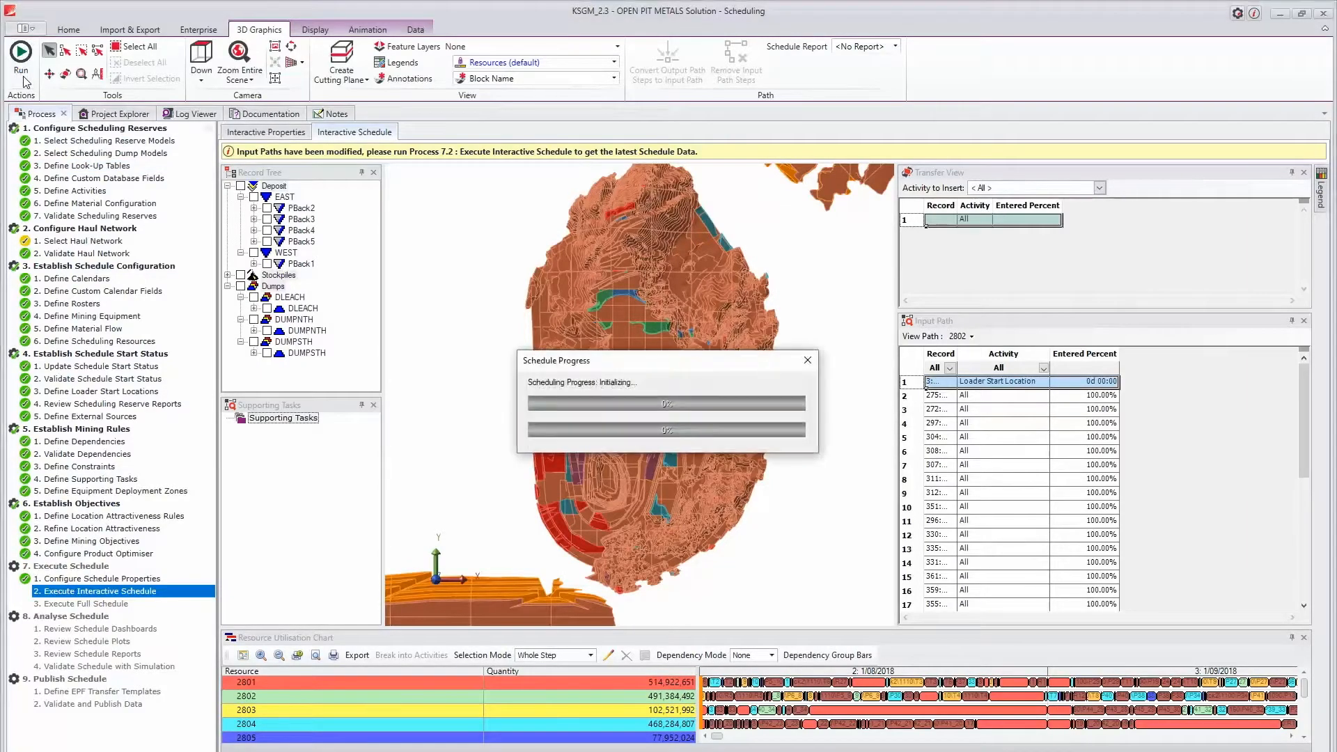